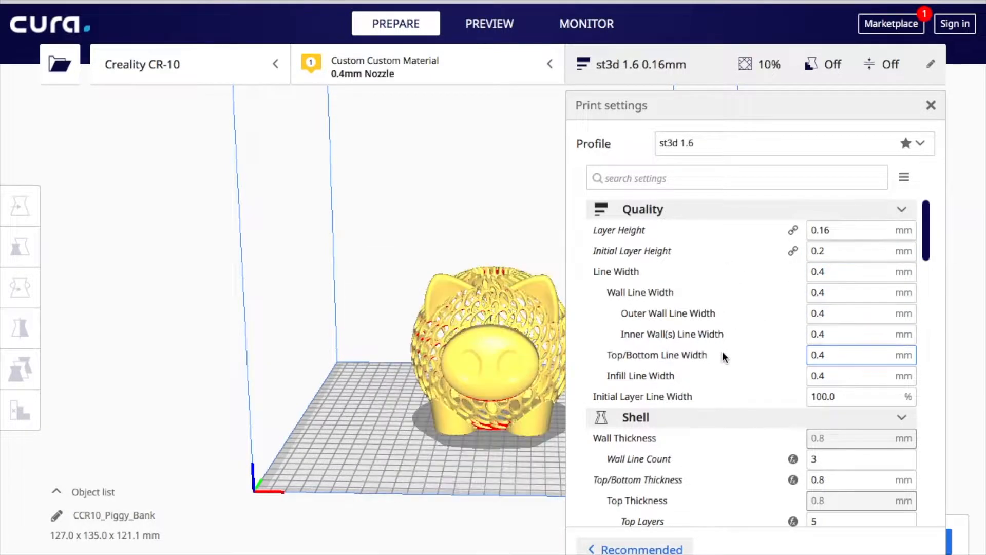
Enable Generate Support in the Support section so the detailed support settings appear.
scroll("down", 3)
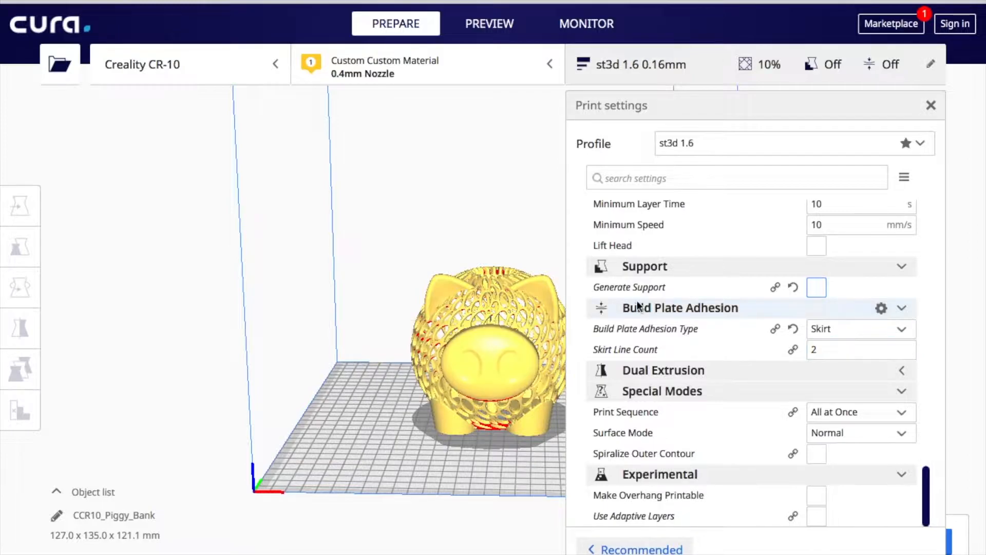
mouse_move(628, 287)
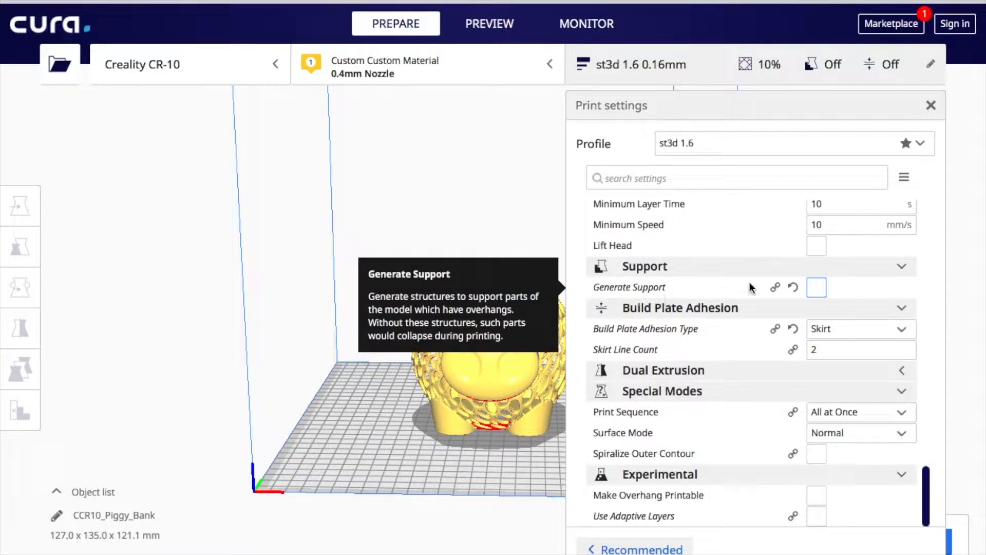
left_click(816, 286)
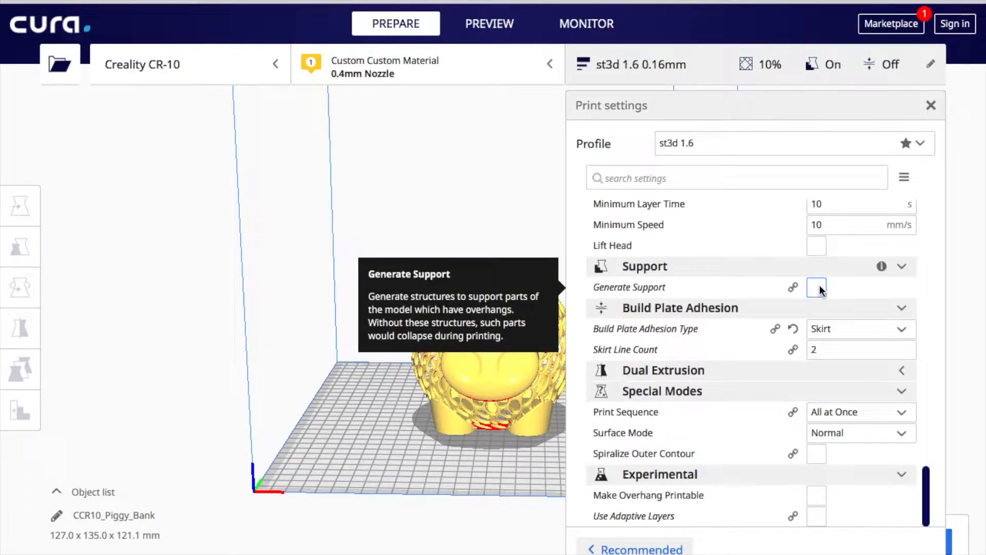
left_click(816, 287)
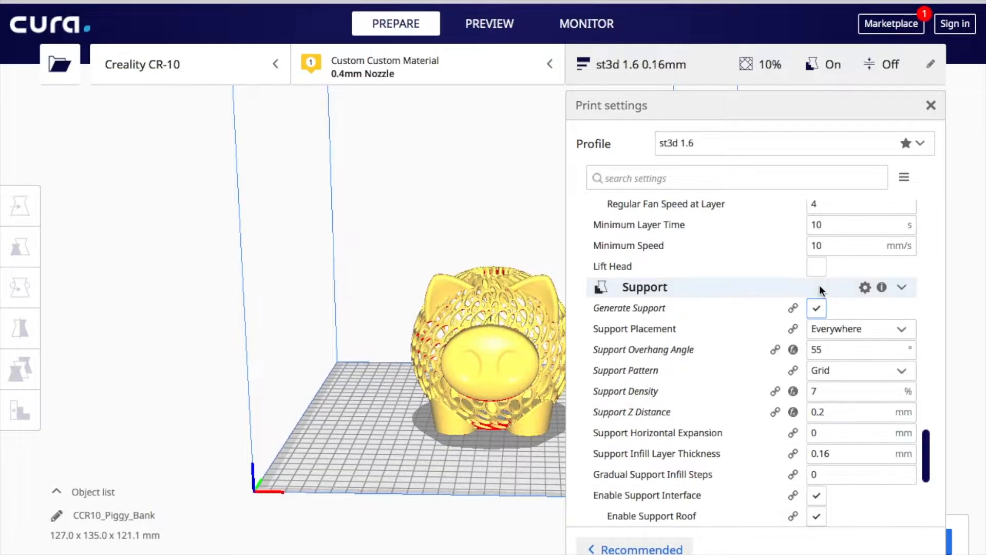
scroll("down", 3)
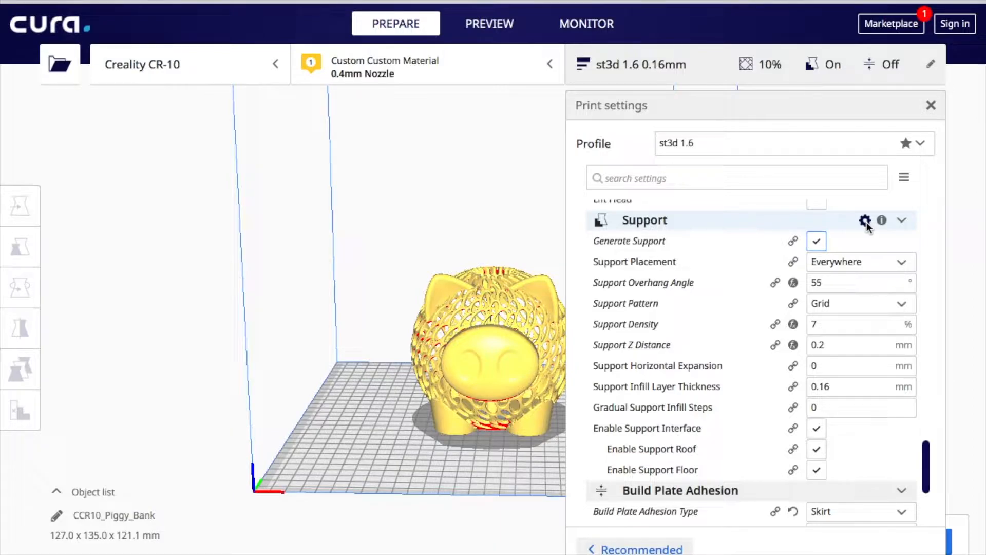
Bring up the Setting Visibility preferences for the Support category and browse its options.
left_click(866, 220)
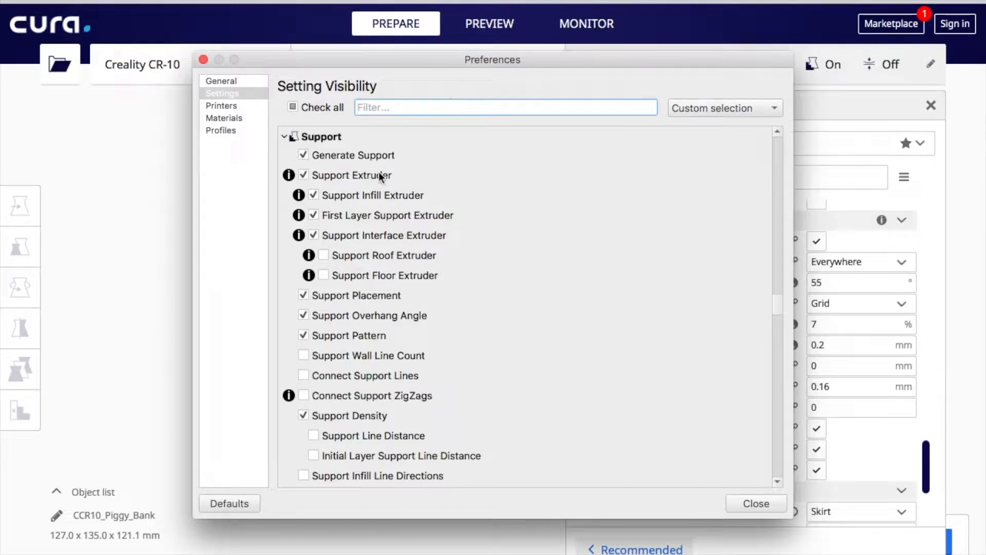
scroll("down", 3)
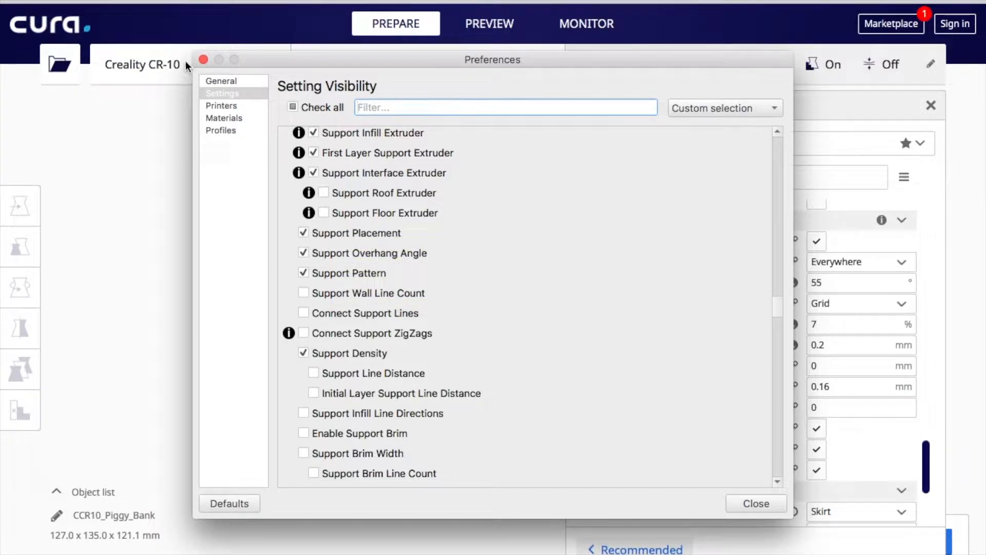
Close the Setting Visibility preferences and return to the support print settings.
left_click(755, 503)
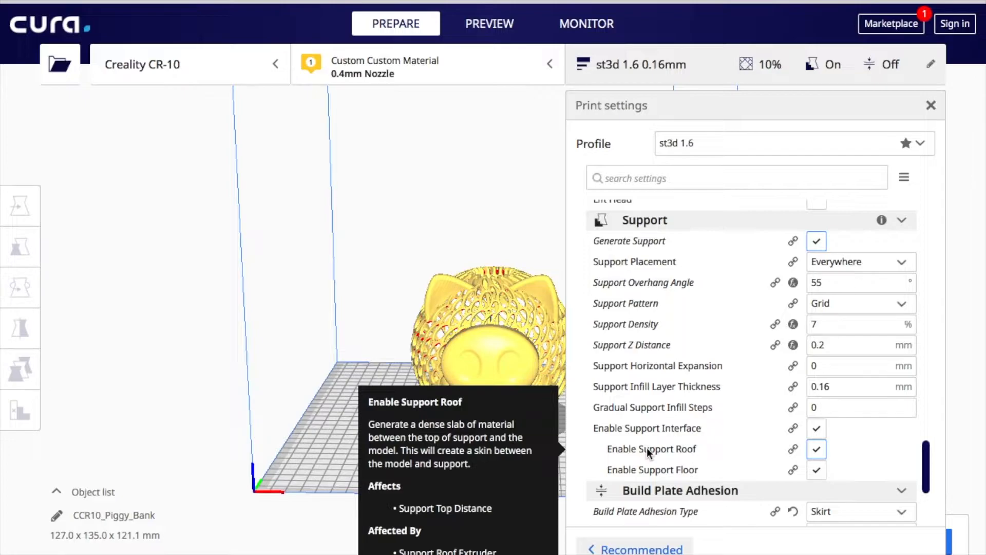
left_click(856, 345)
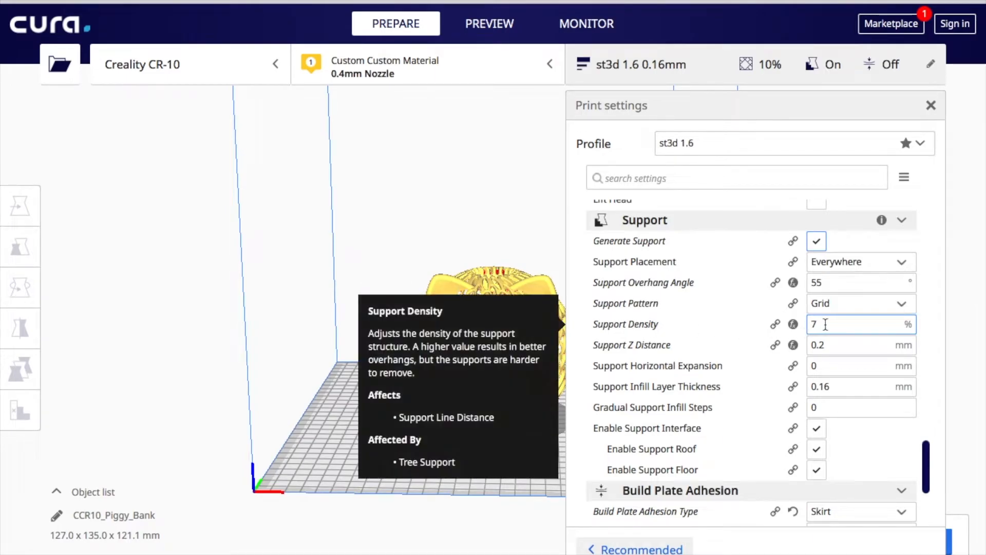
double_click(814, 323)
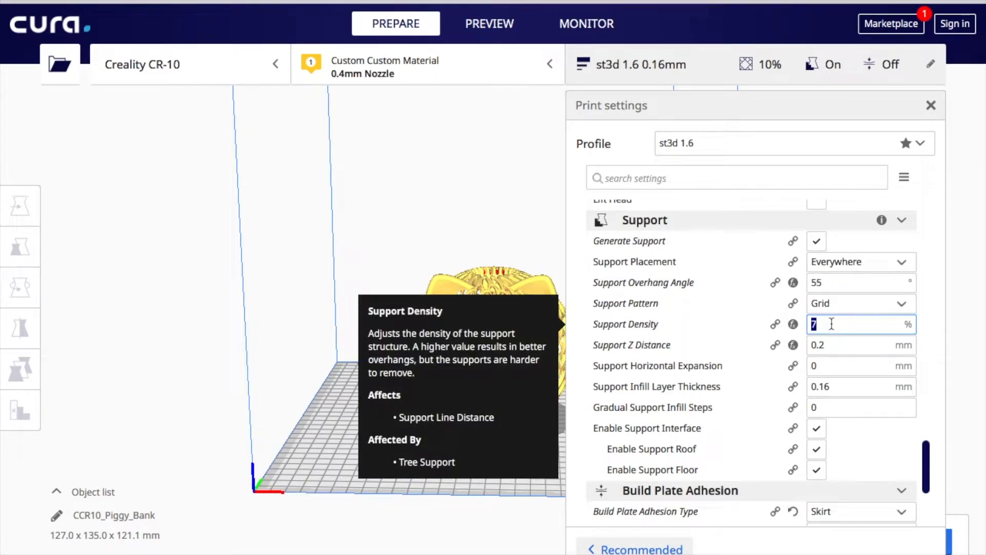
left_click(862, 345)
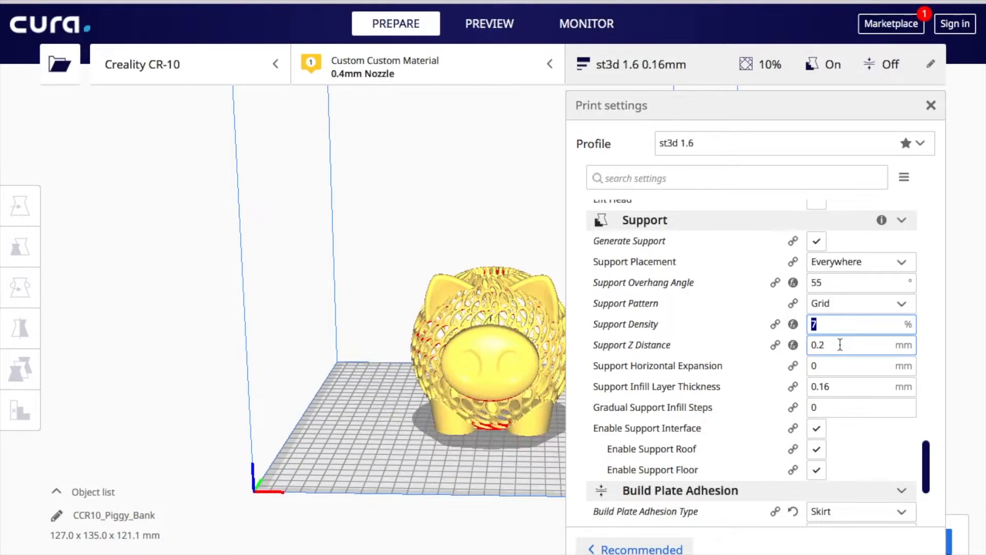
mouse_move(793, 323)
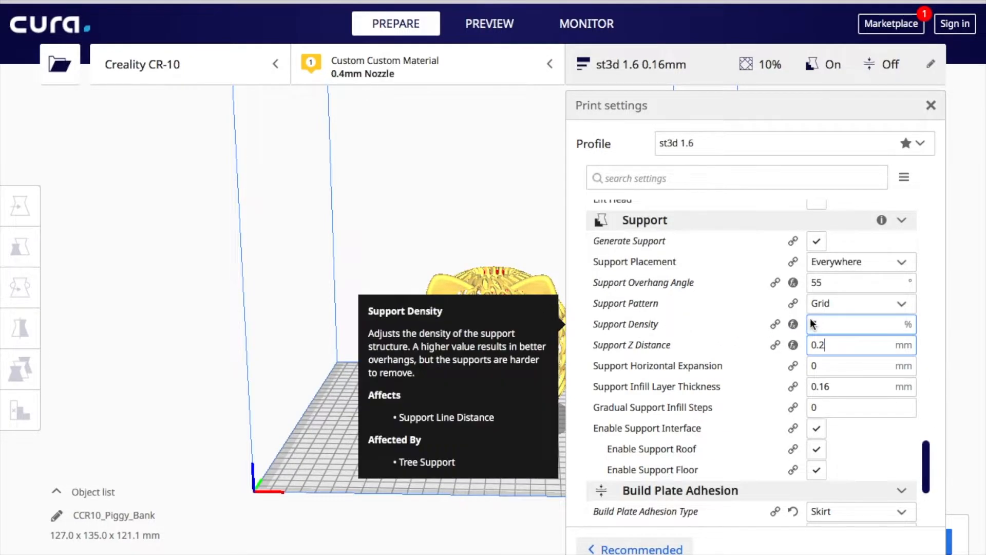
type("7")
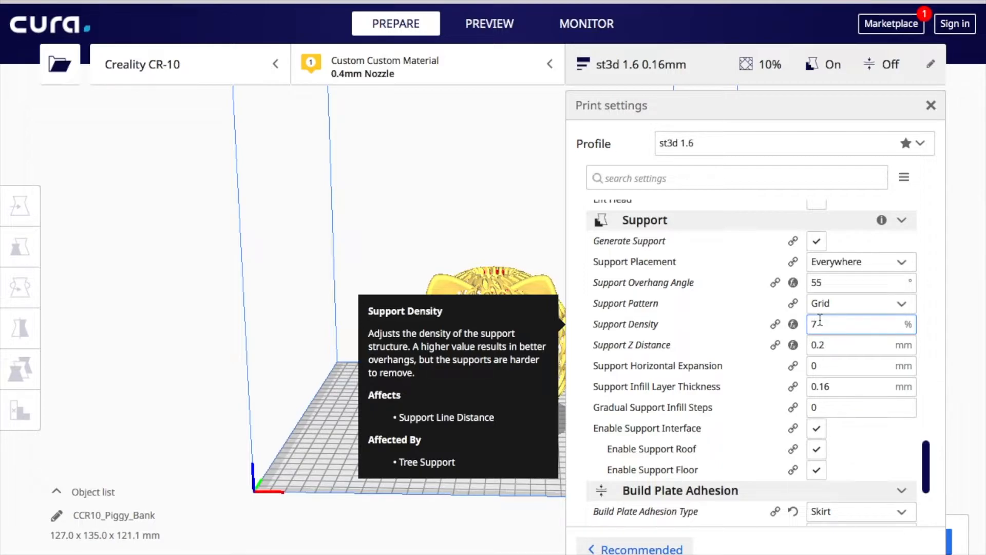
Set Support Density to 5%.
type("5")
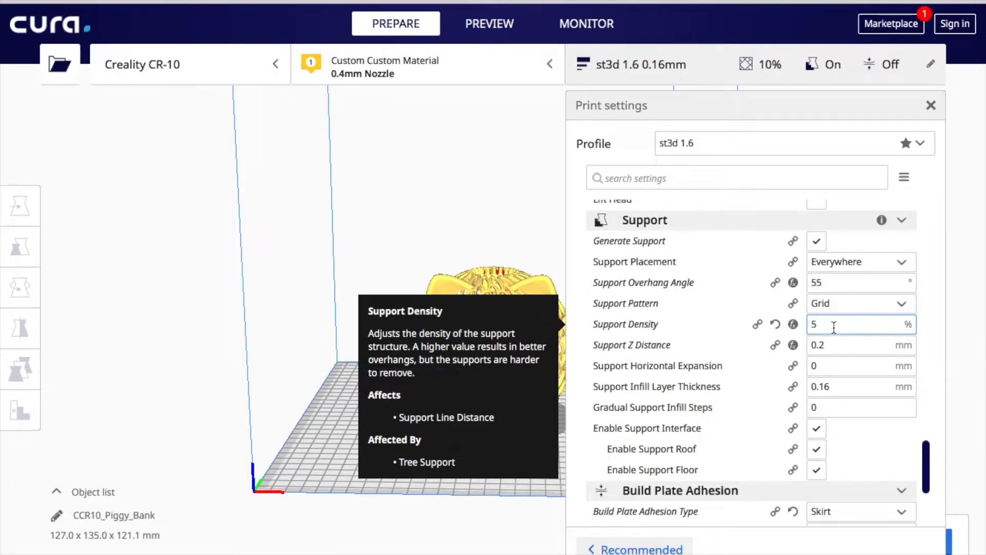
mouse_move(818, 345)
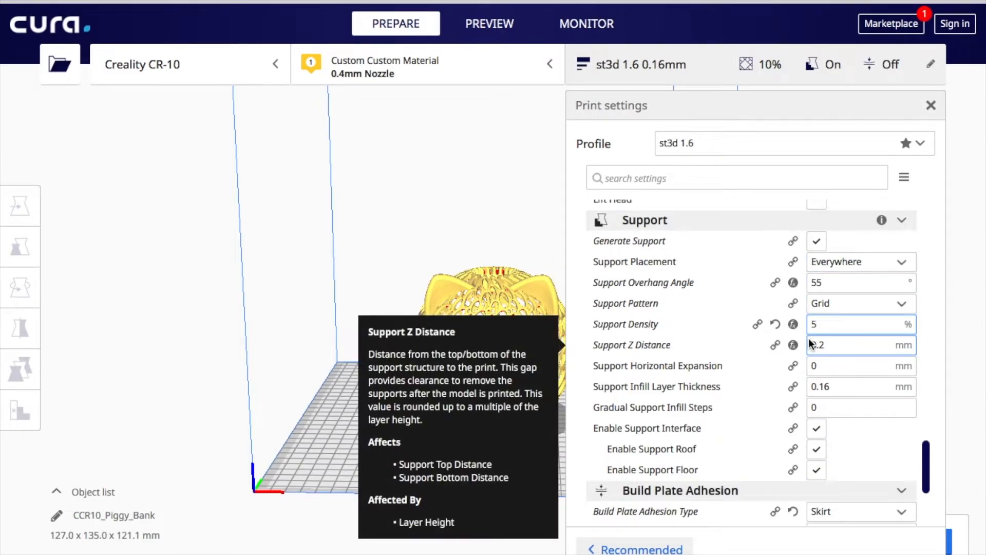